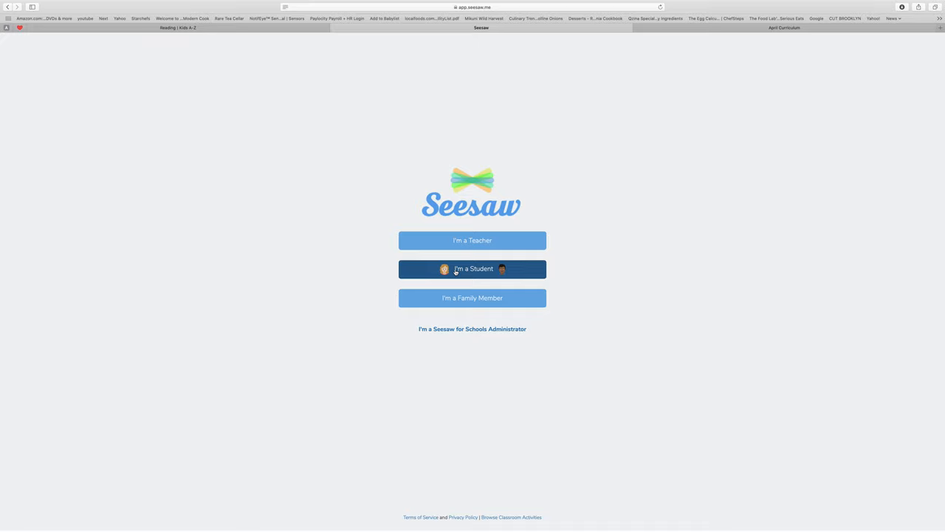
Step: Choose the student sign-in and enter the class text code KQGX TPOA QZRM
{"action": "left_click", "coordinate": [473, 269]}
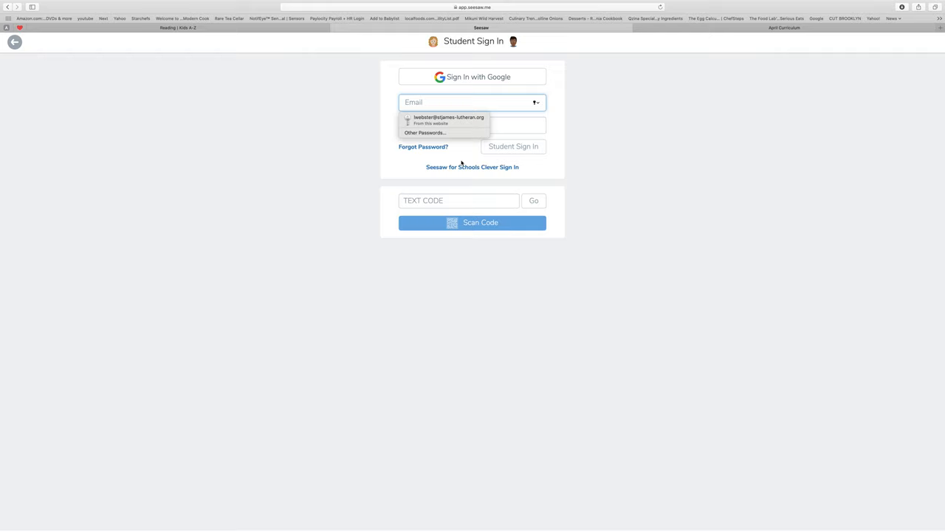
{"action": "left_click", "coordinate": [457, 200]}
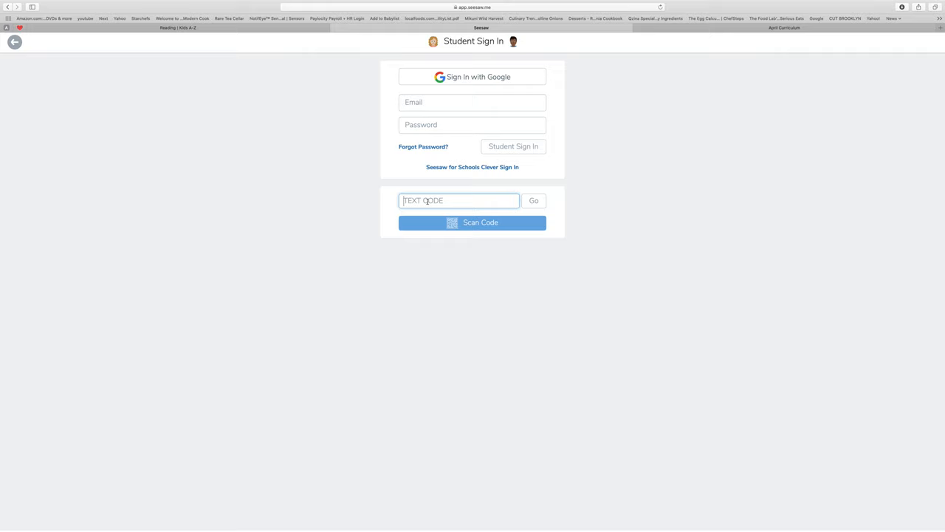
{"action": "type", "text": "KQGX TPOA QZRM"}
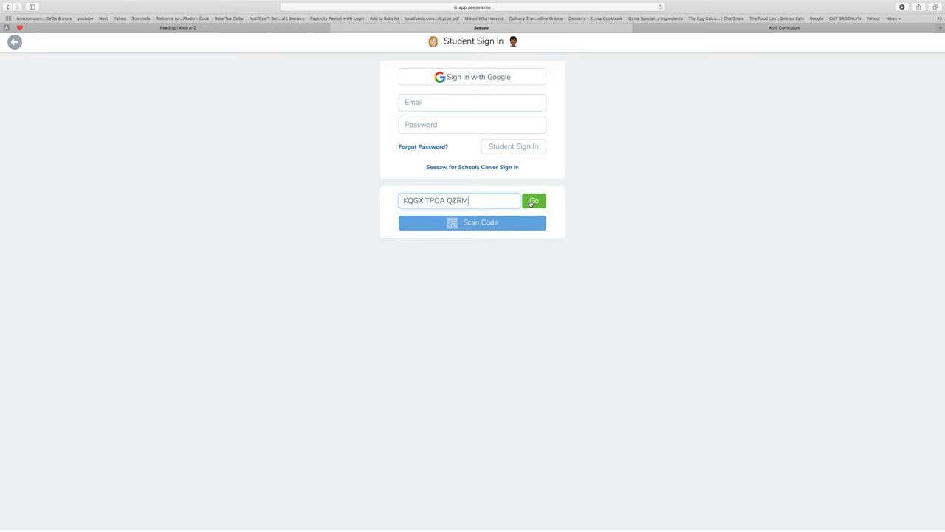
Step: Submit the code with Go and scroll through the First Grade activities list
{"action": "left_click", "coordinate": [535, 201]}
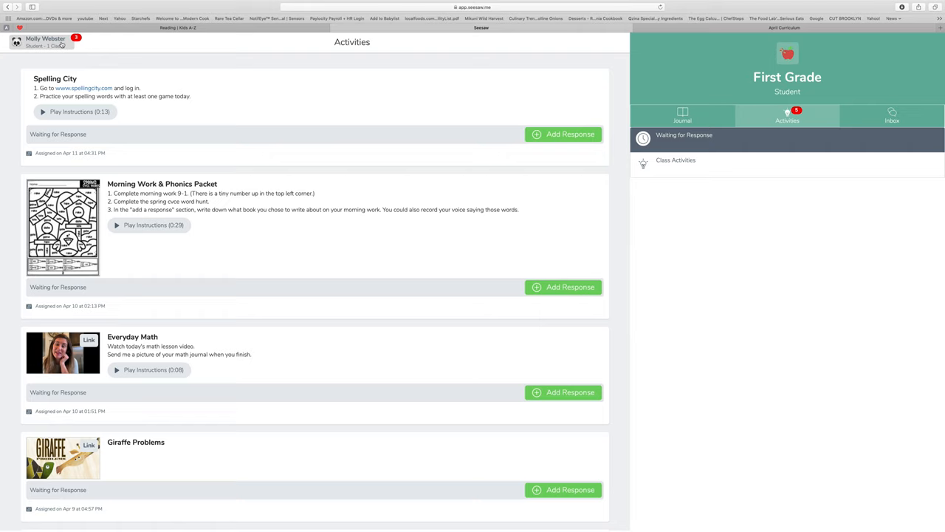
{"action": "mouse_move", "coordinate": [564, 110]}
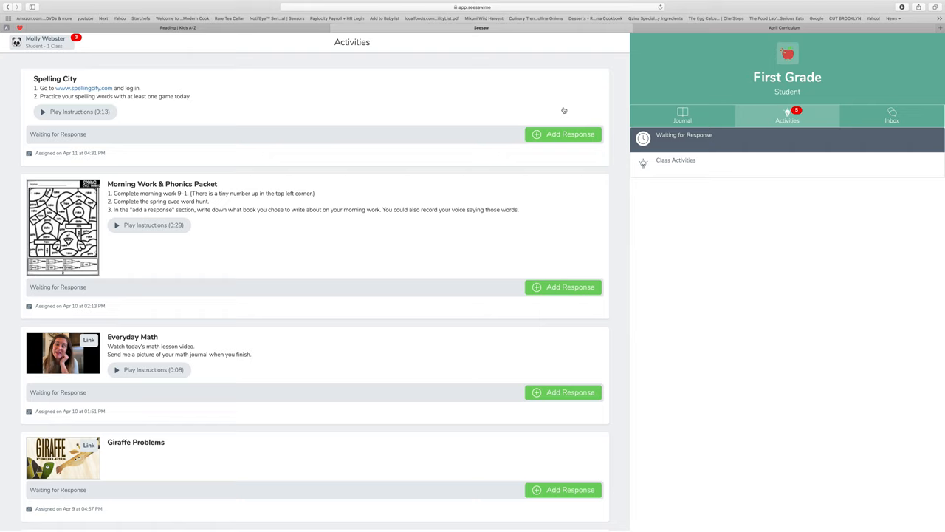
{"action": "scroll", "scroll_direction": "down", "scroll_amount": 3}
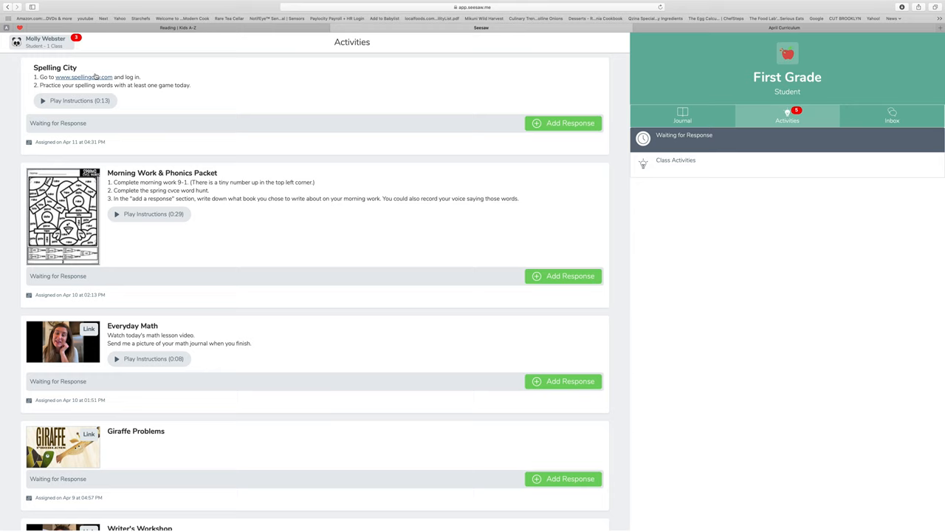
{"action": "scroll", "scroll_direction": "down", "scroll_amount": 3}
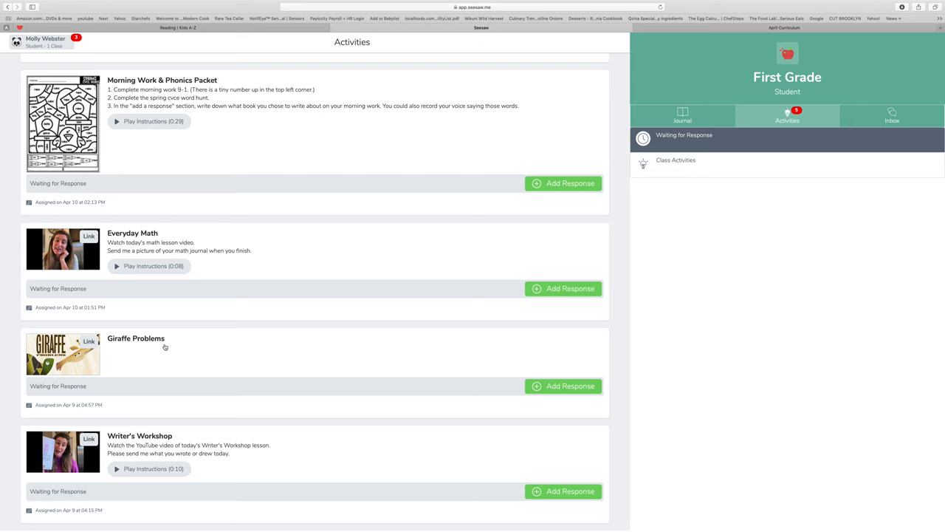
{"action": "mouse_move", "coordinate": [155, 440]}
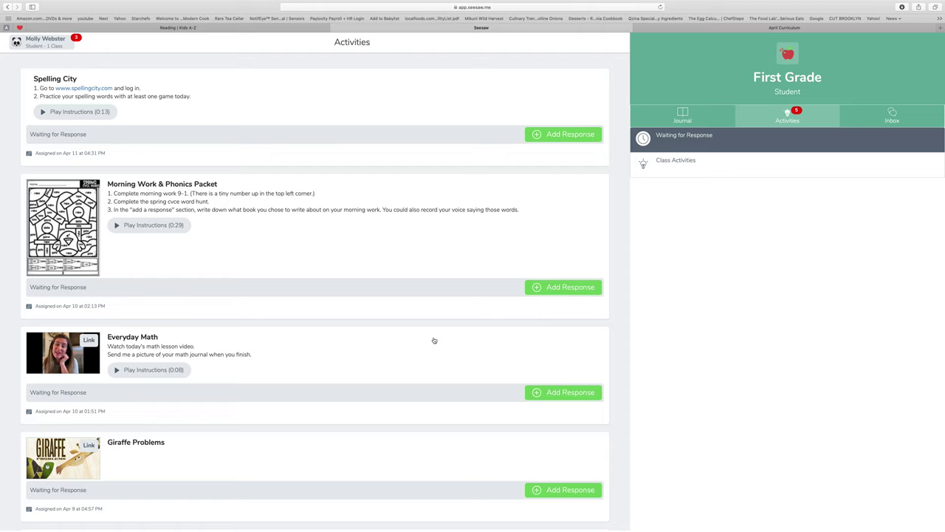
{"action": "mouse_move", "coordinate": [331, 300]}
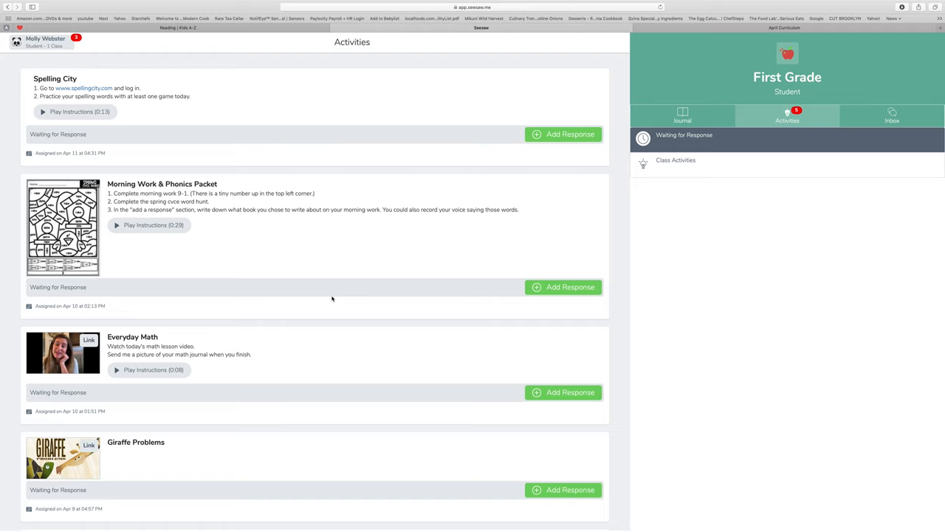
{"action": "mouse_move", "coordinate": [260, 232]}
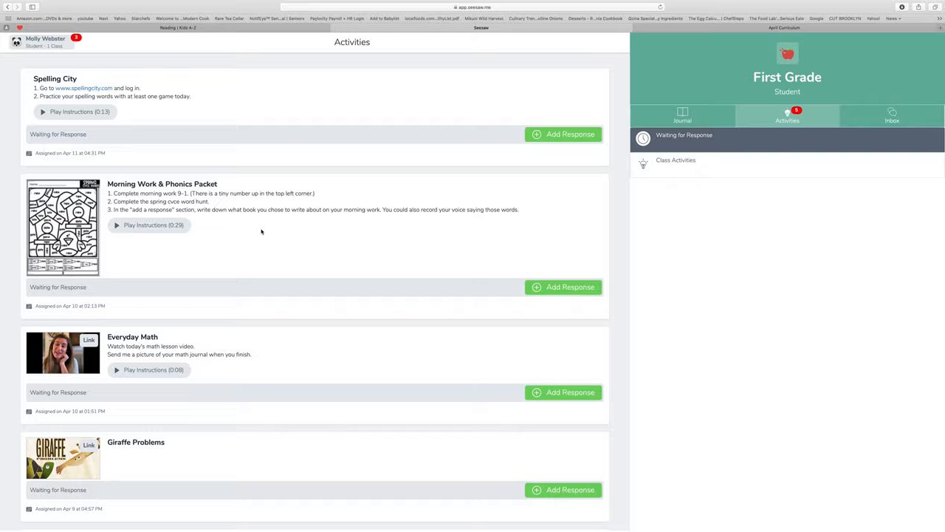
Step: Open the Morning Work & Phonics Packet activity card to see its instructions
{"action": "left_click", "coordinate": [65, 228]}
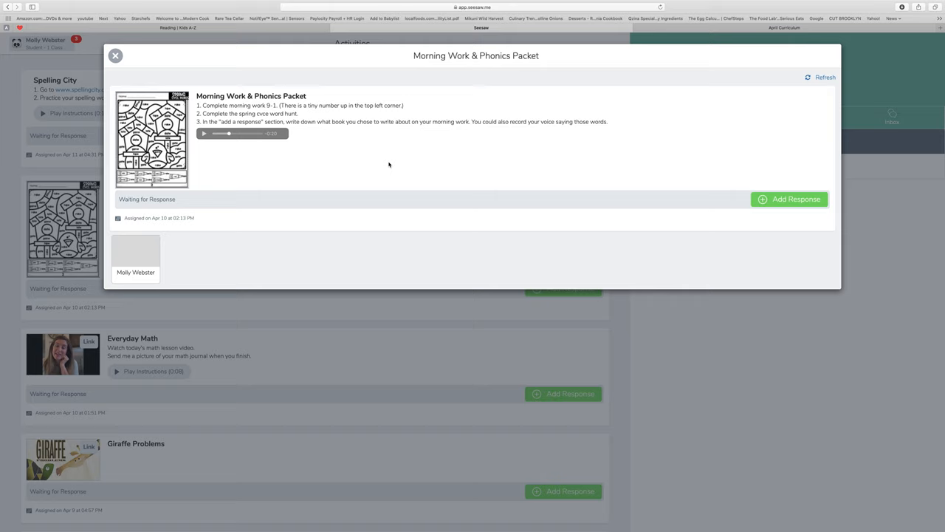
{"action": "mouse_move", "coordinate": [248, 169]}
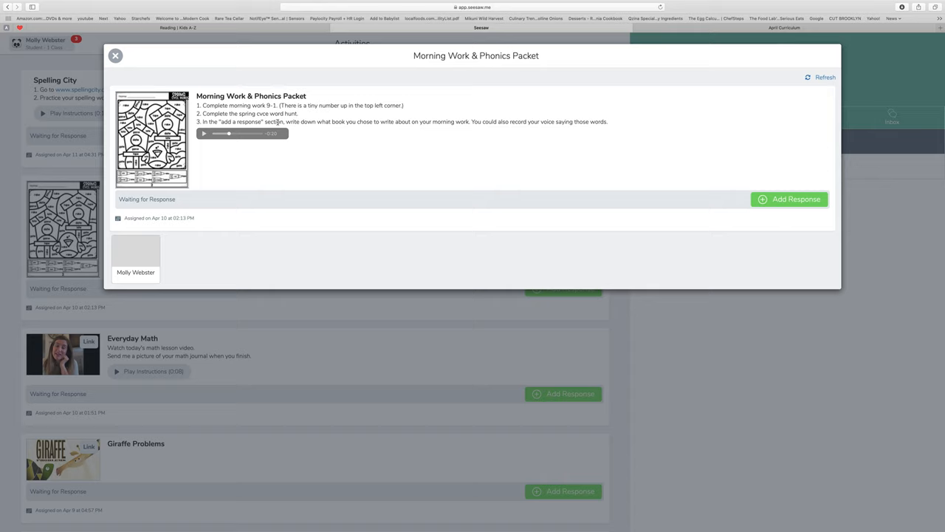
{"action": "mouse_move", "coordinate": [478, 121]}
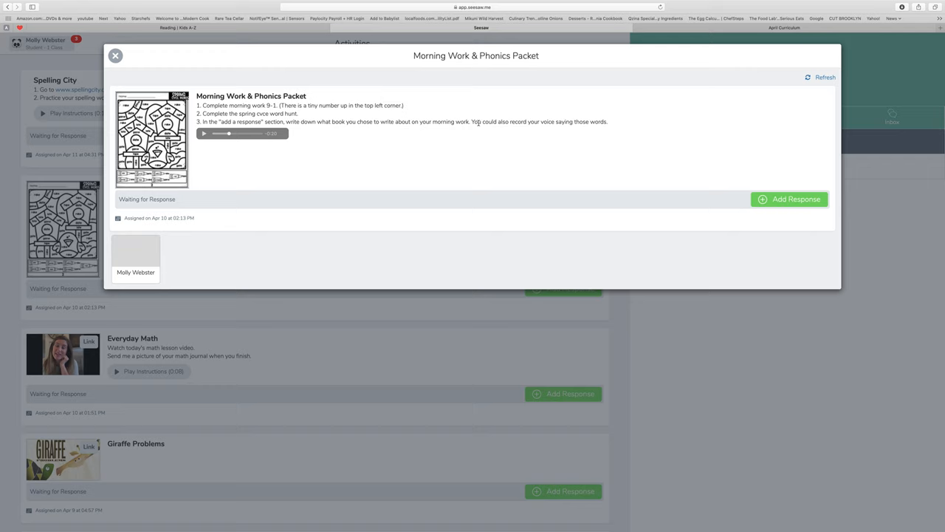
{"action": "mouse_move", "coordinate": [603, 130]}
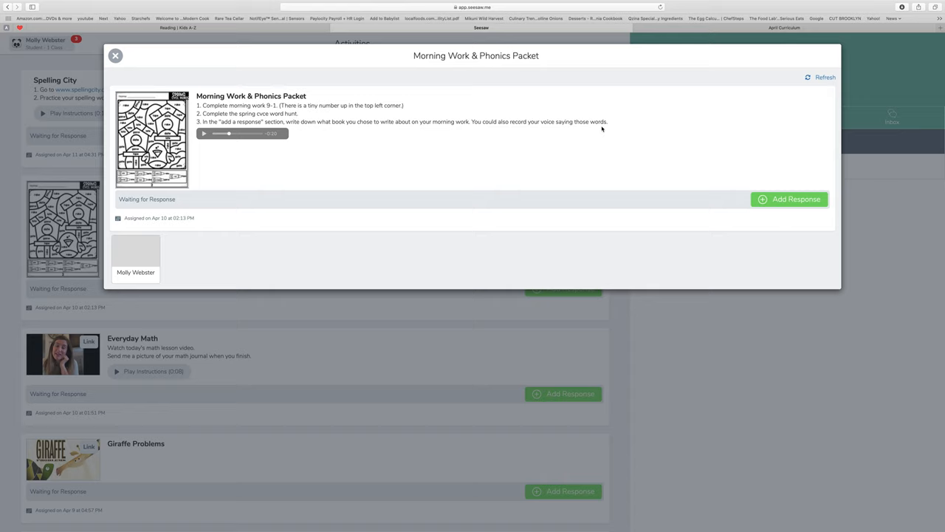
{"action": "mouse_move", "coordinate": [598, 130]}
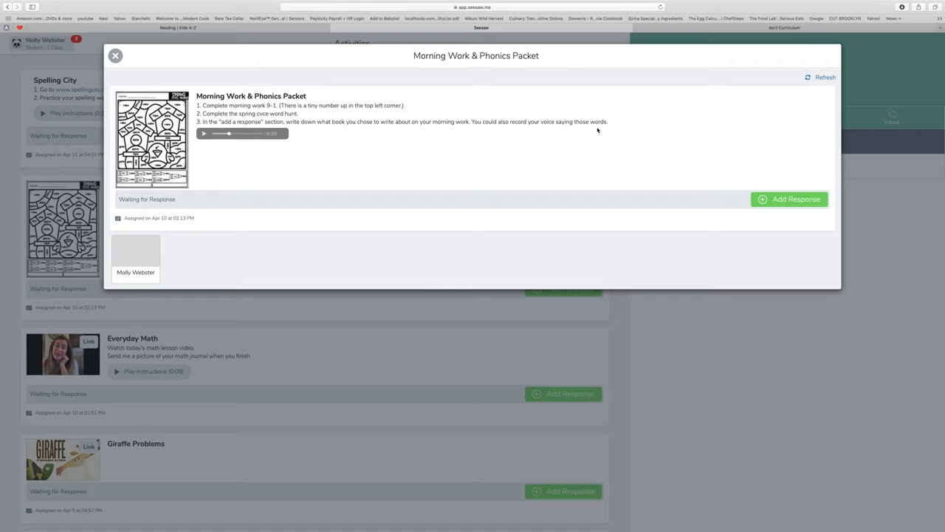
Step: Add a note response reading 'I chose to write about Little House on the Prairie.'
{"action": "left_click", "coordinate": [788, 199]}
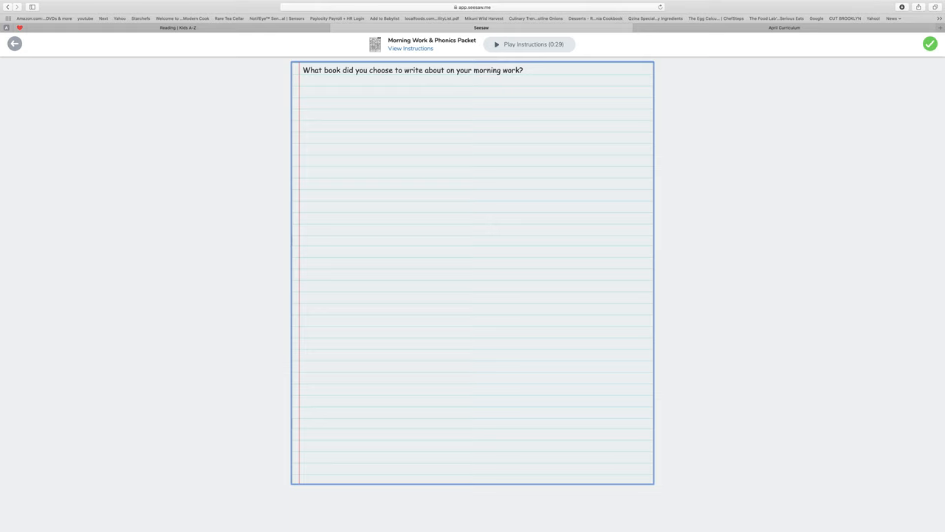
{"action": "type", "text": "I chose to write about"}
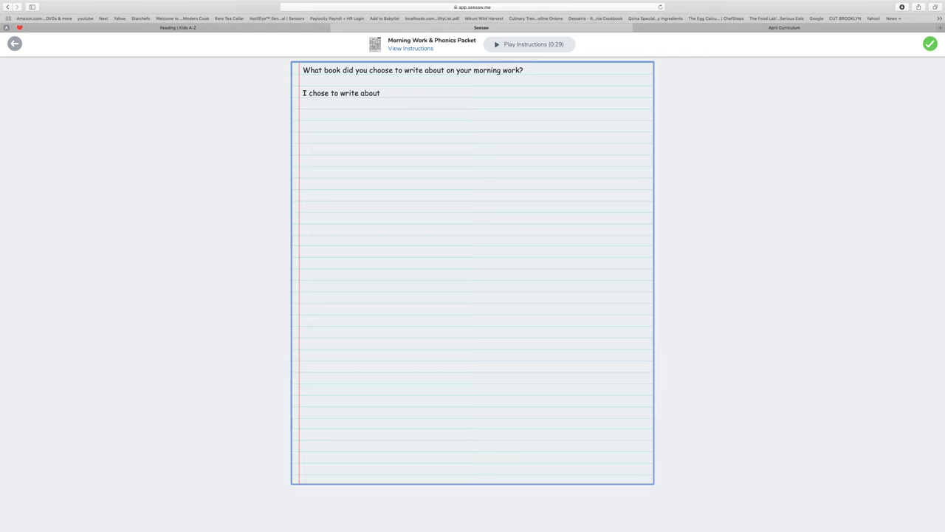
{"action": "type", "text": "Little House on the Prair"}
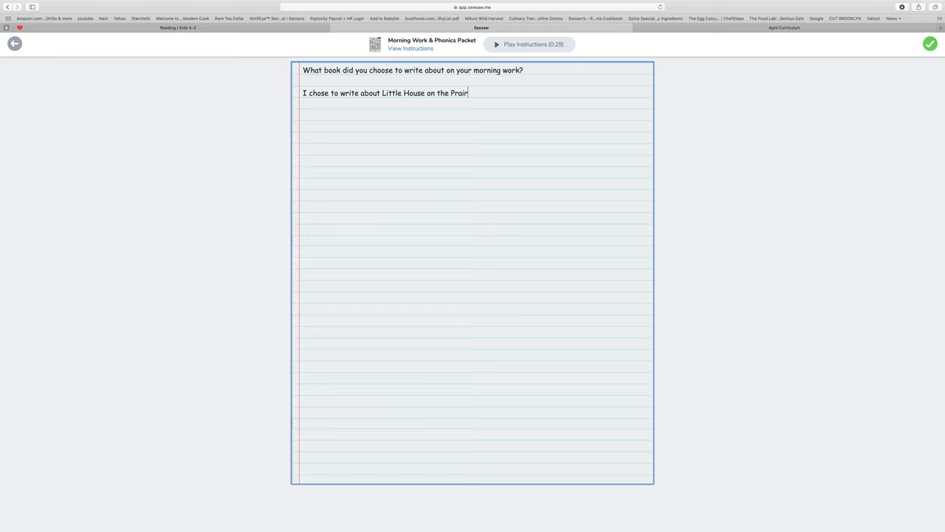
{"action": "type", "text": "ie."}
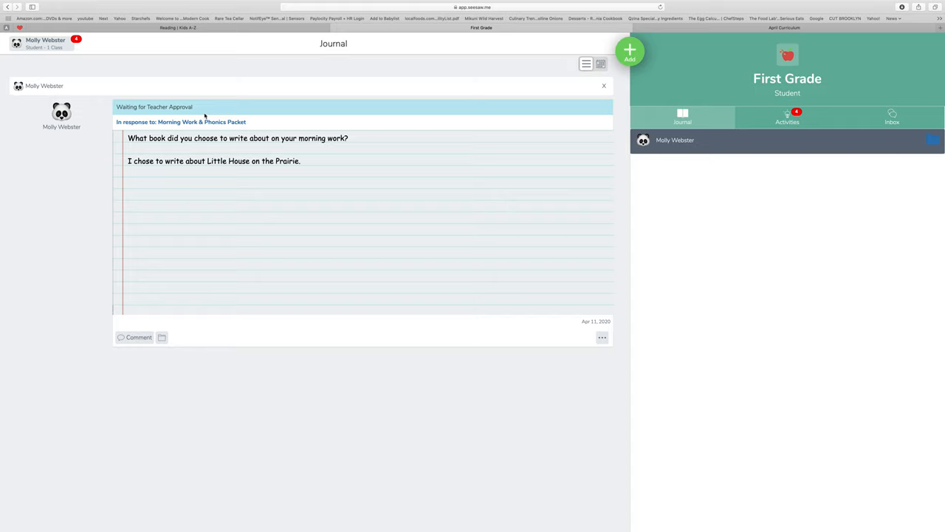
Step: Play the Everyday Math instructions recording, then start a response to that activity
{"action": "left_click", "coordinate": [787, 117]}
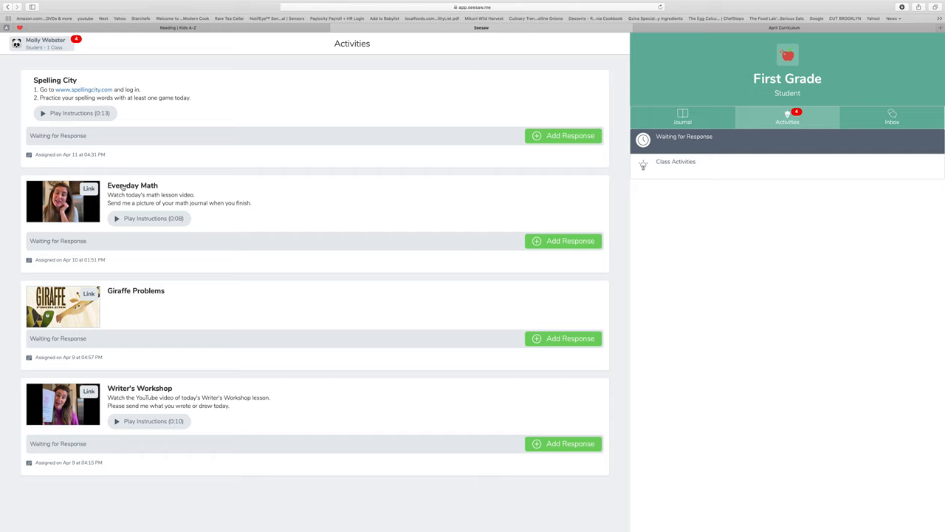
{"action": "left_click", "coordinate": [118, 219]}
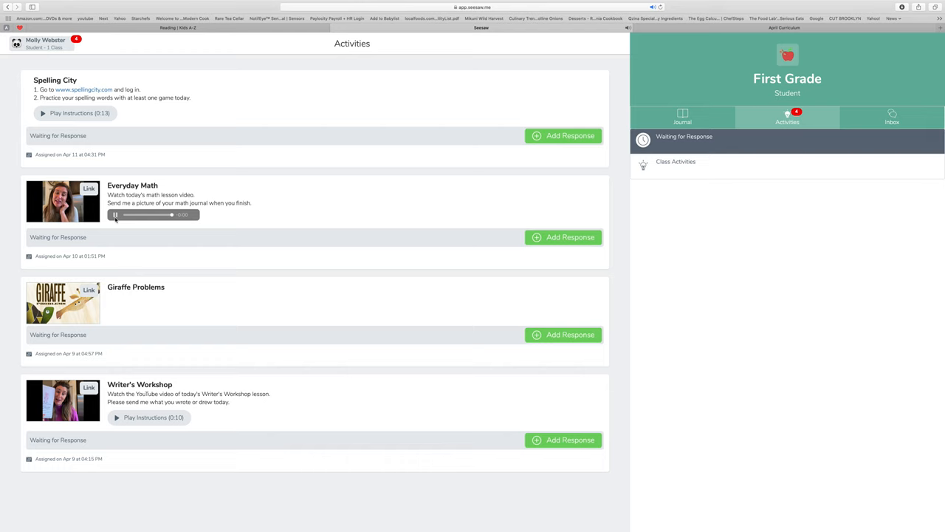
{"action": "left_click", "coordinate": [116, 214]}
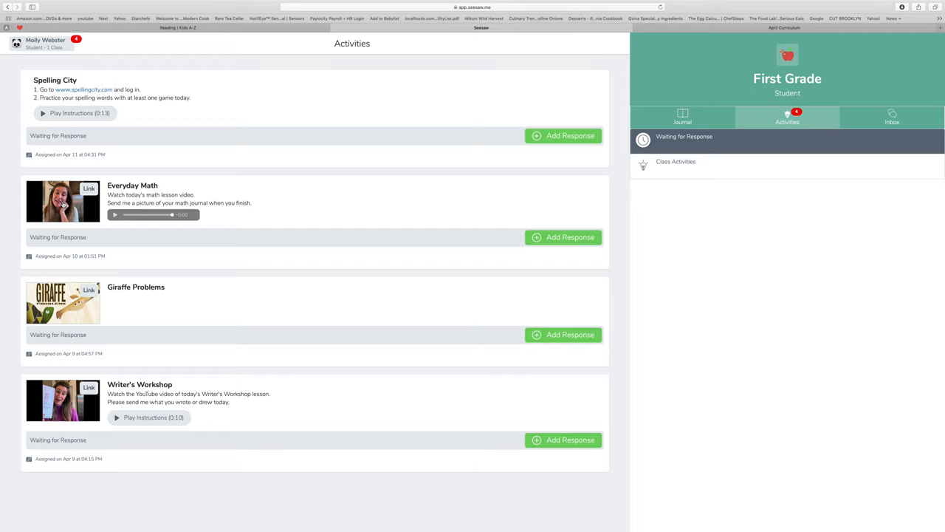
{"action": "left_click", "coordinate": [563, 236]}
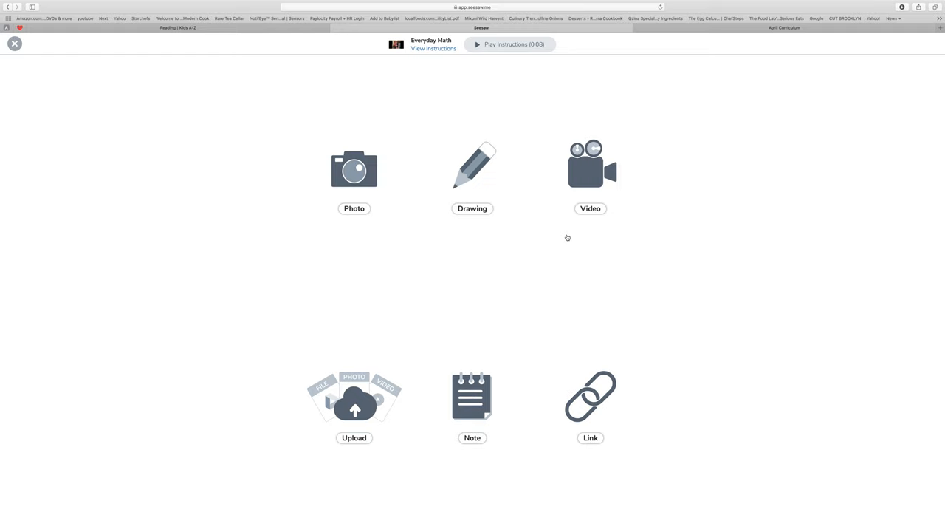
Step: Choose Photo and capture the completed Math Boxes journal page with the camera
{"action": "left_click", "coordinate": [354, 168]}
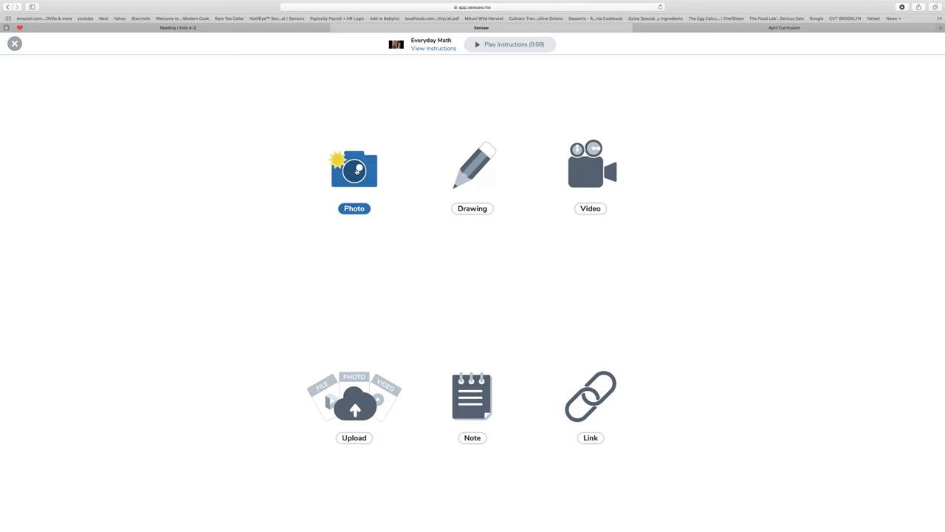
{"action": "left_click", "coordinate": [354, 169]}
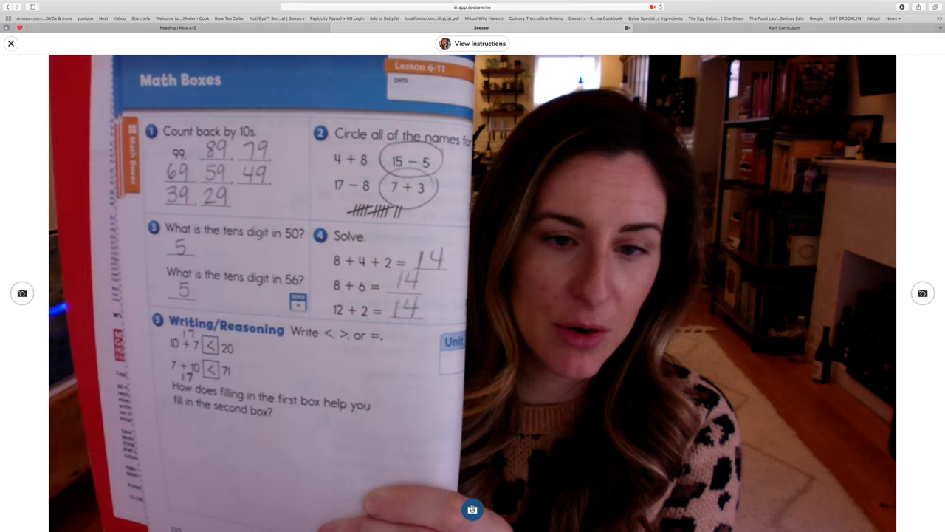
{"action": "left_click", "coordinate": [472, 511]}
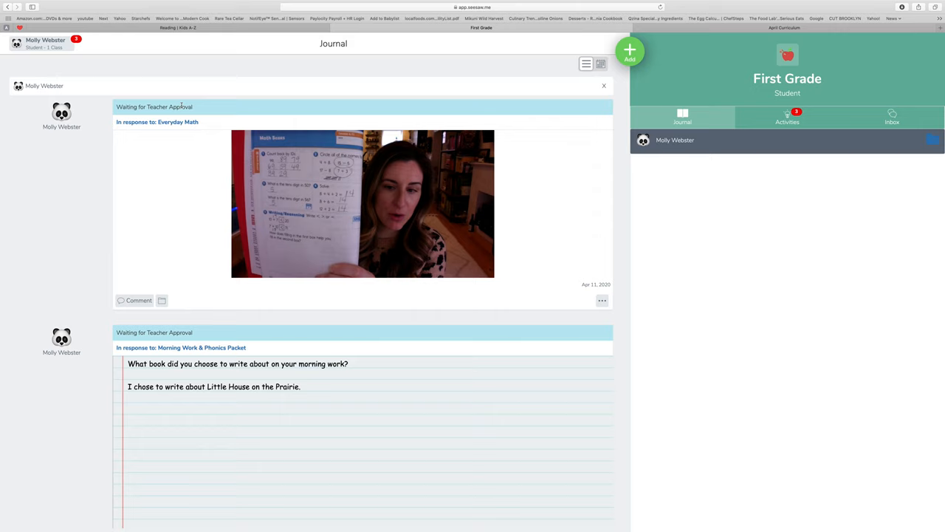
{"action": "mouse_move", "coordinate": [94, 175]}
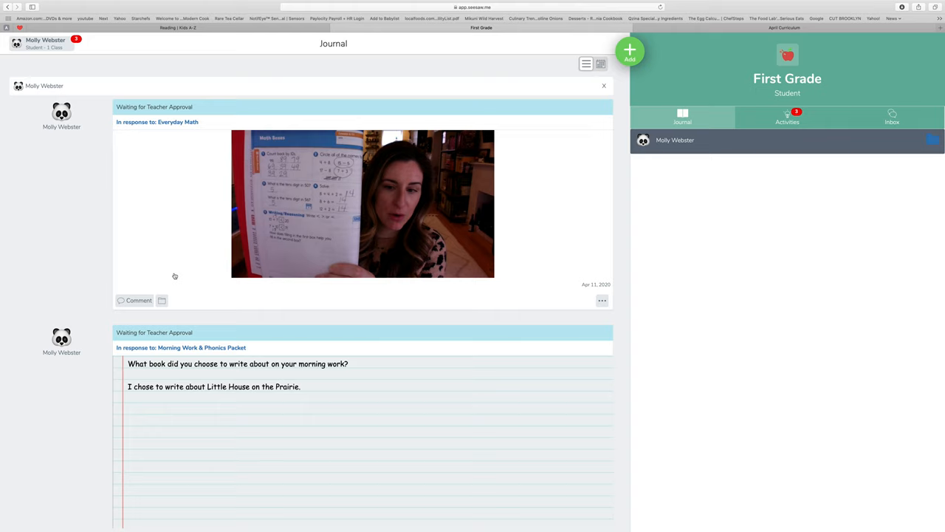
{"action": "mouse_move", "coordinate": [697, 130]}
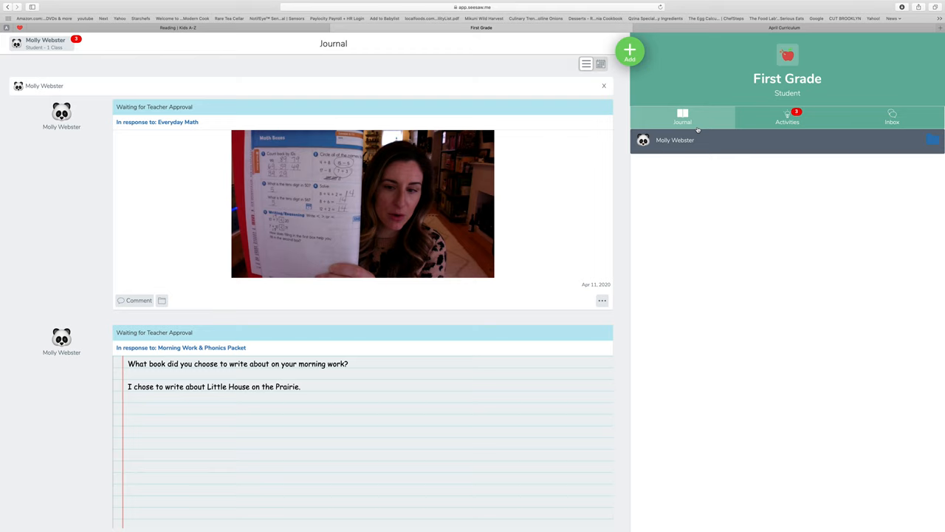
Step: Switch to the Activities list, now showing Spelling City, Giraffe Problems and Writer's Workshop
{"action": "left_click", "coordinate": [787, 116]}
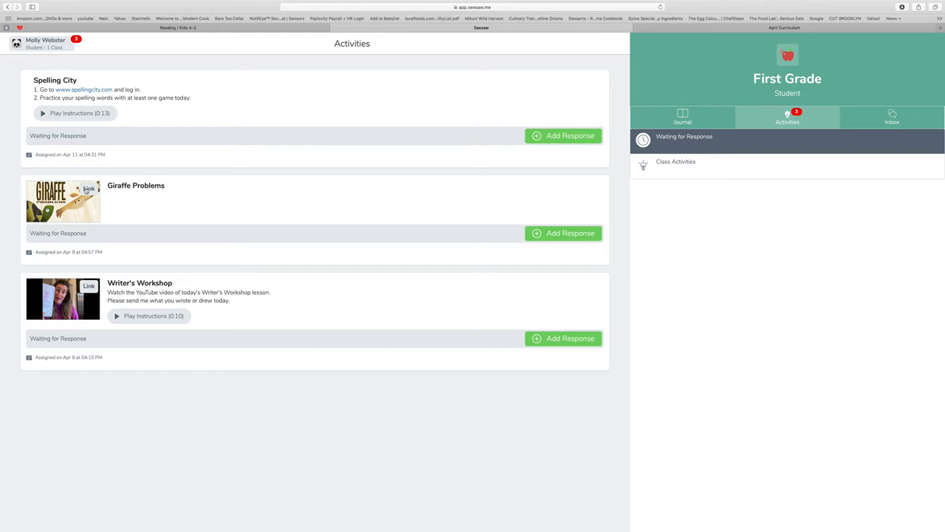
{"action": "mouse_move", "coordinate": [254, 293]}
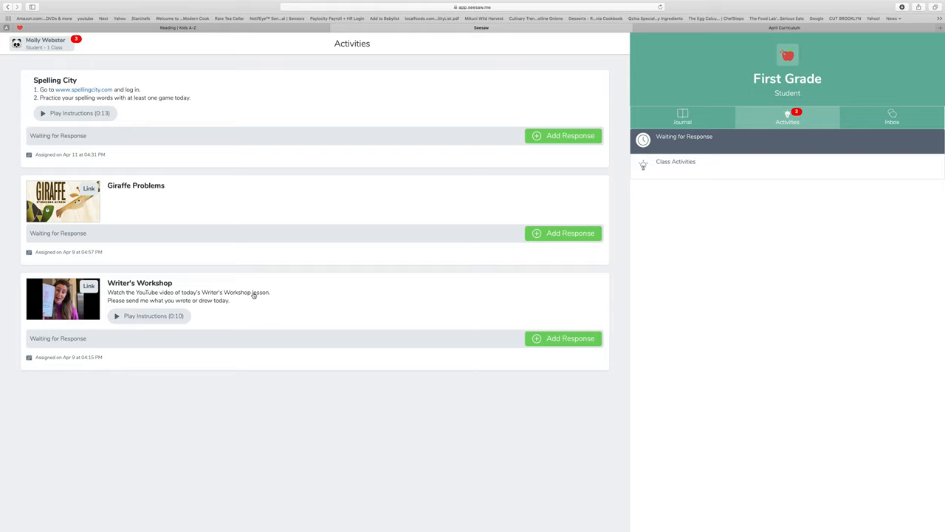
Step: Review the journal's pending Everyday Math photo and Little House note, checking Activities in between
{"action": "left_click", "coordinate": [683, 117]}
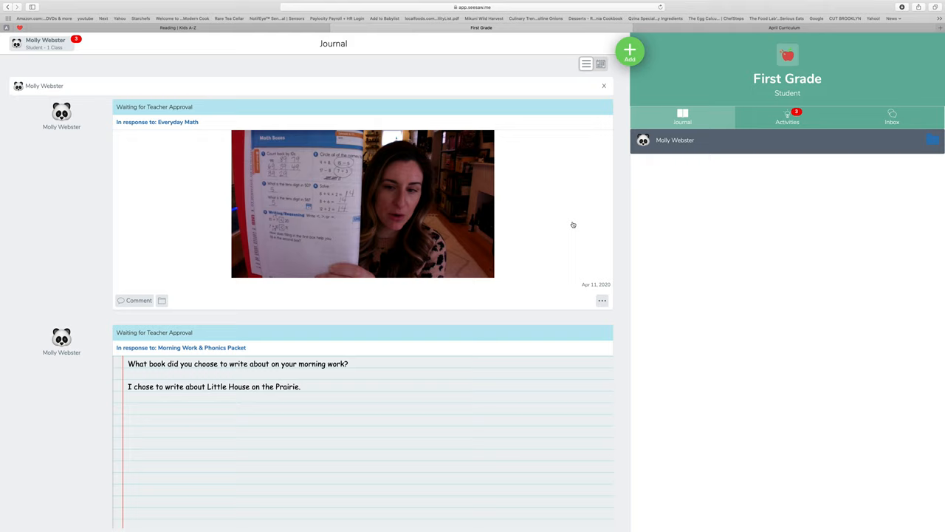
{"action": "scroll", "scroll_direction": "down", "scroll_amount": 3}
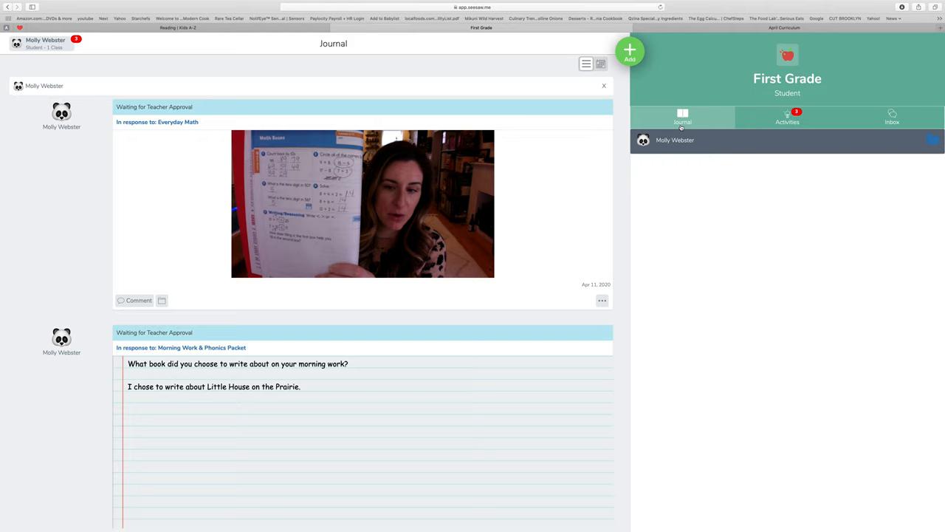
{"action": "left_click", "coordinate": [787, 117]}
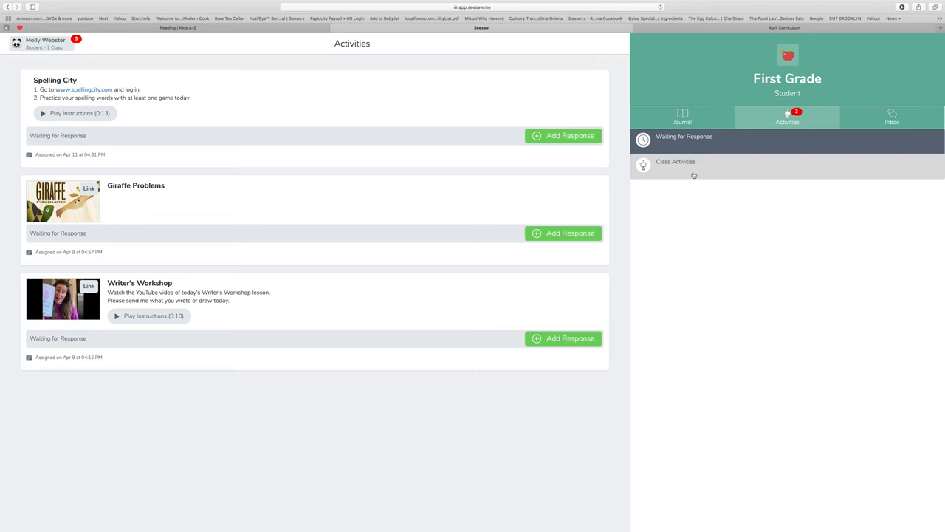
{"action": "left_click", "coordinate": [682, 117]}
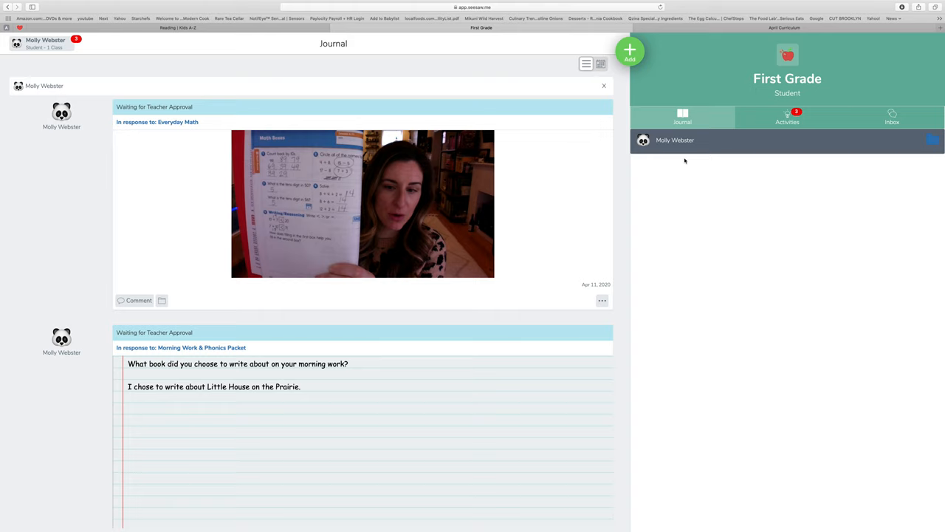
{"action": "mouse_move", "coordinate": [722, 162]}
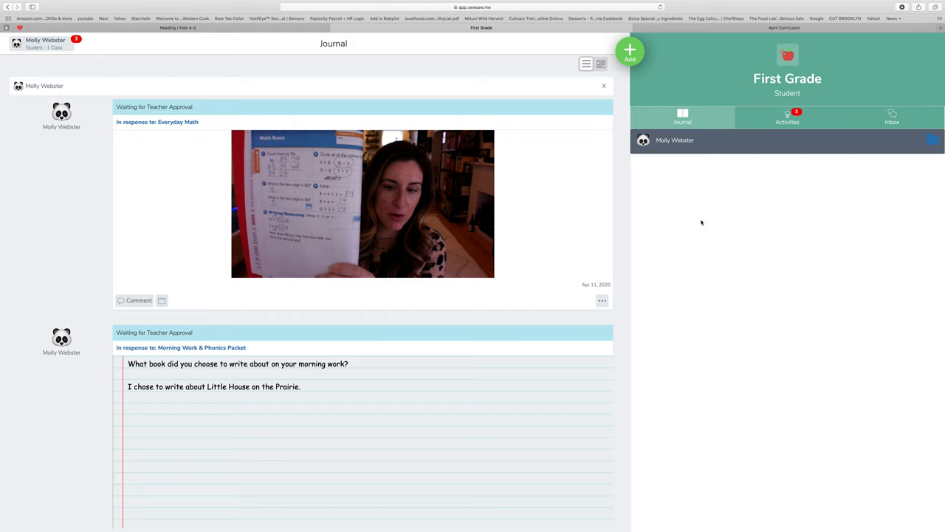
{"action": "mouse_move", "coordinate": [694, 204]}
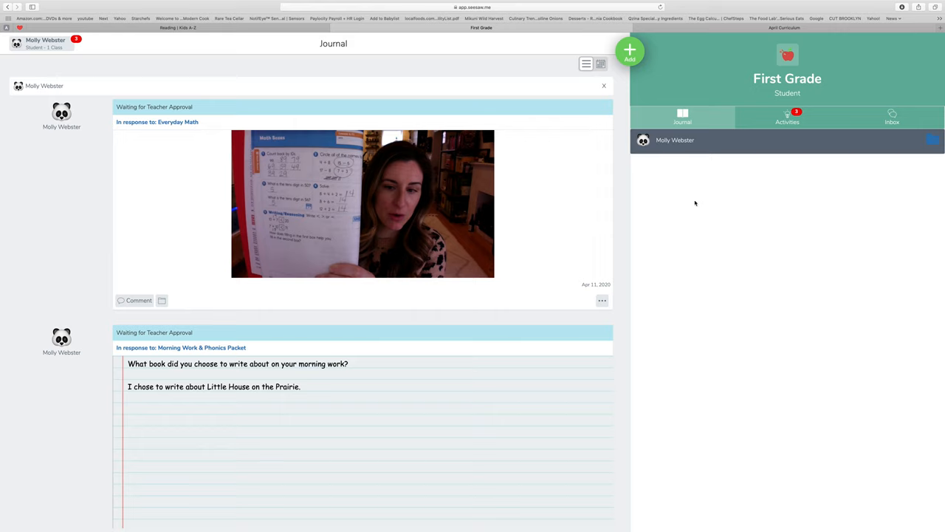
Step: Read the inbox announcement with the sample daily schedule, then return to Activities
{"action": "left_click", "coordinate": [892, 117]}
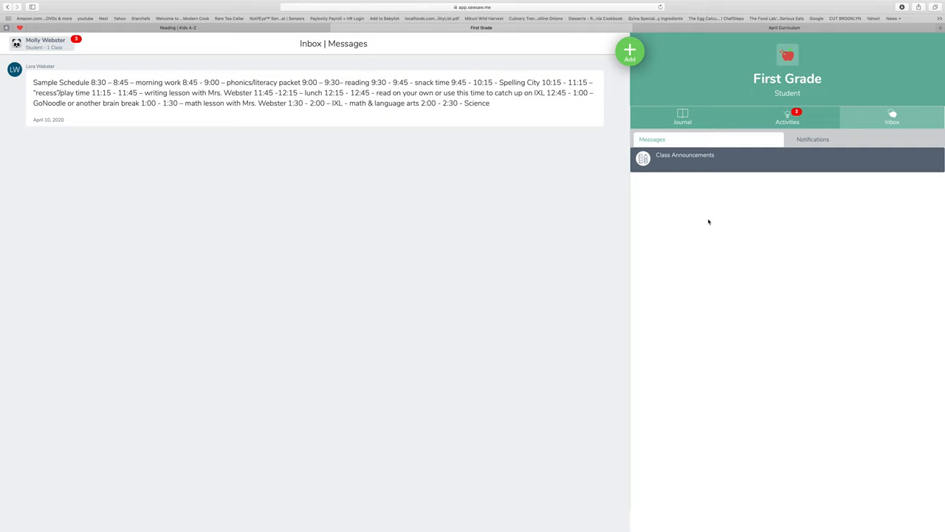
{"action": "mouse_move", "coordinate": [806, 218]}
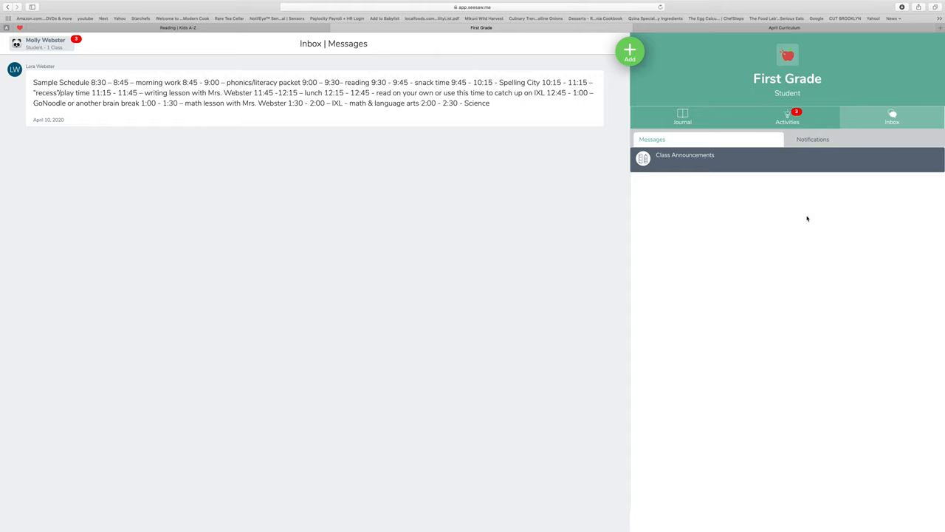
{"action": "mouse_move", "coordinate": [722, 205]}
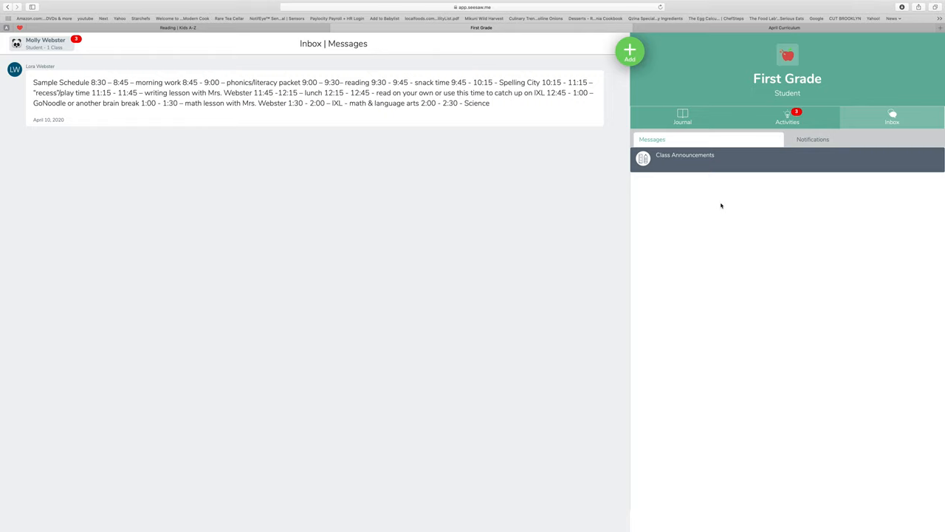
{"action": "mouse_move", "coordinate": [492, 189]}
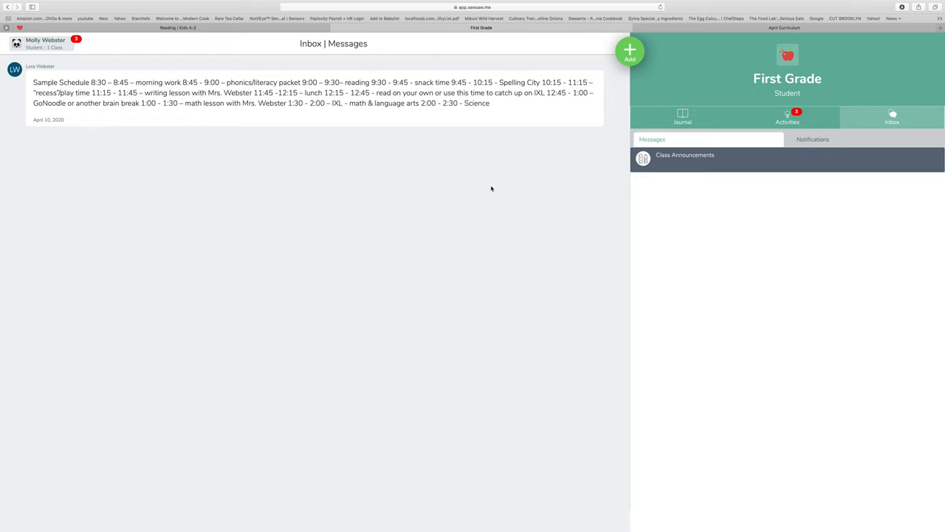
{"action": "left_click", "coordinate": [787, 116]}
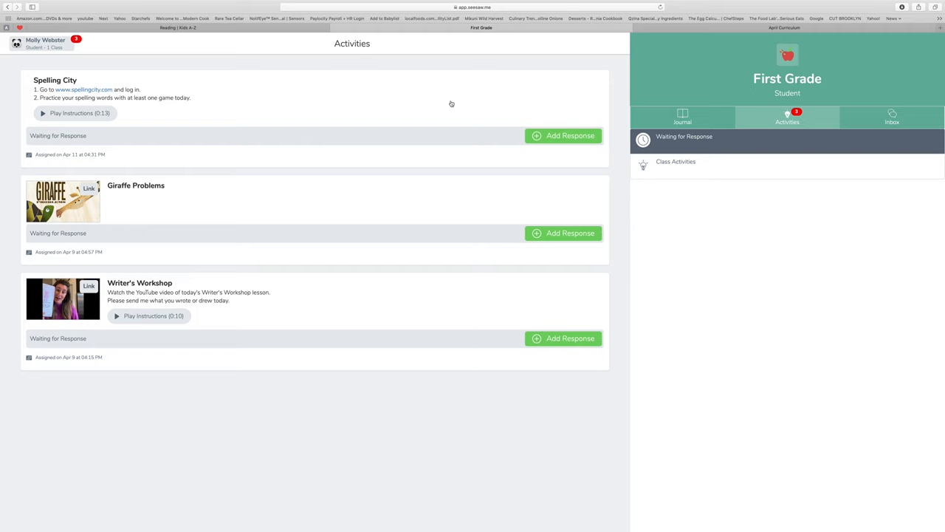
{"action": "mouse_move", "coordinate": [480, 92]}
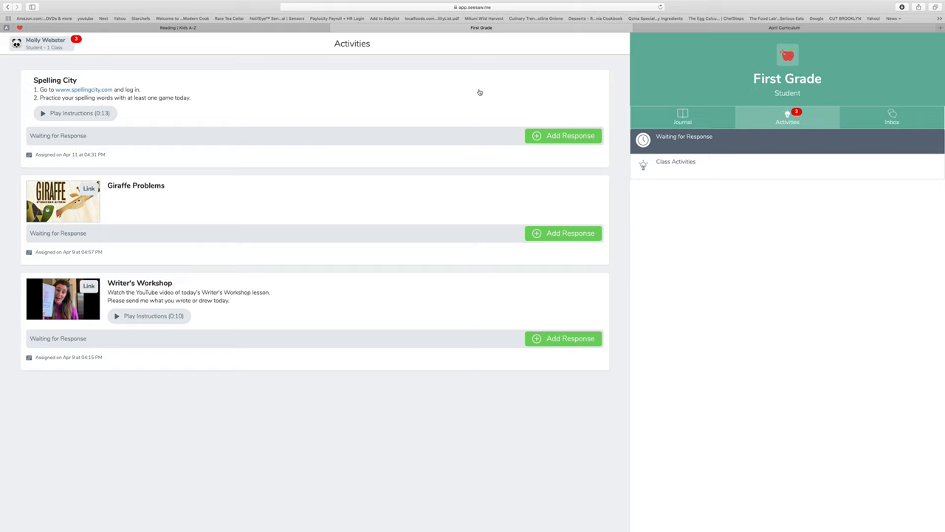
{"action": "mouse_move", "coordinate": [511, 57]}
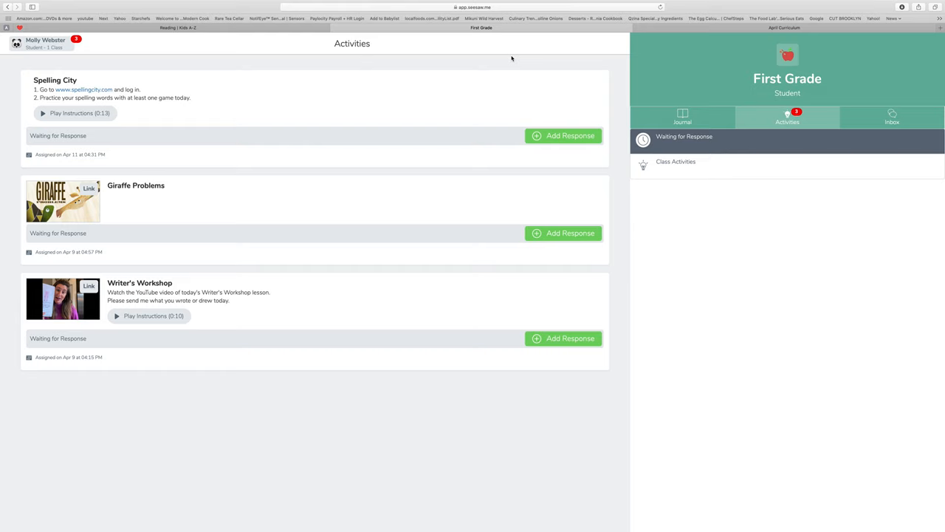